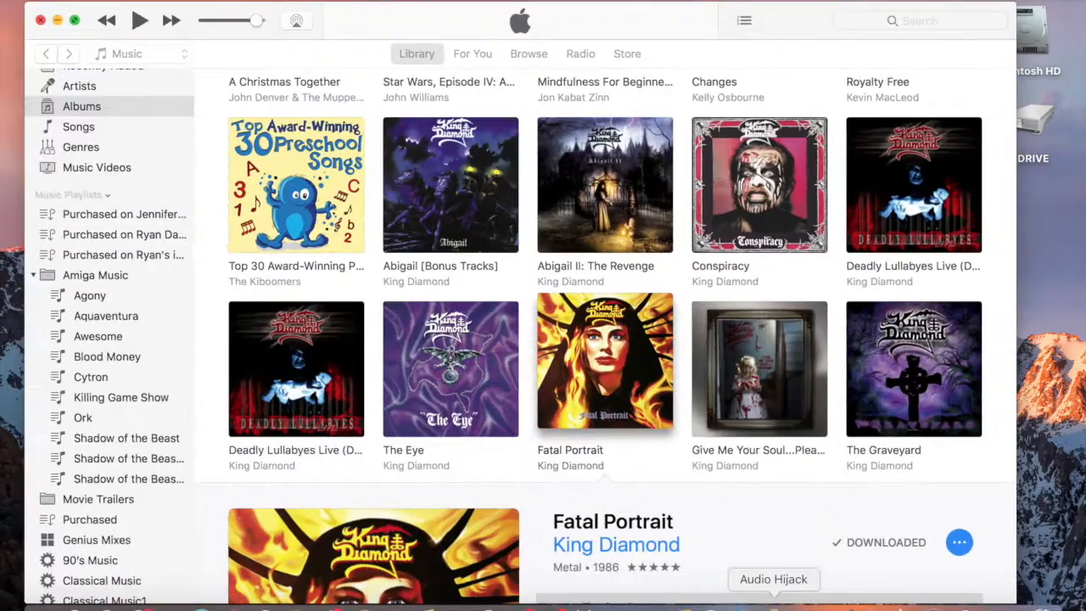
- Start playback so Alice Cooper's Paranoiac Personality plays over the Albums library
left_click(139, 21)
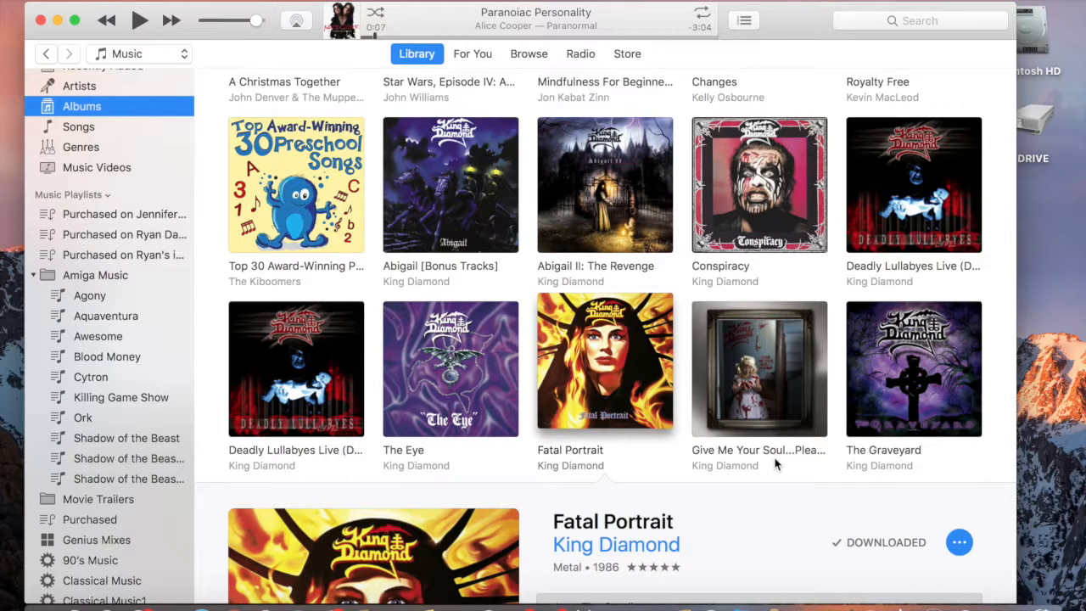
mouse_move(258, 88)
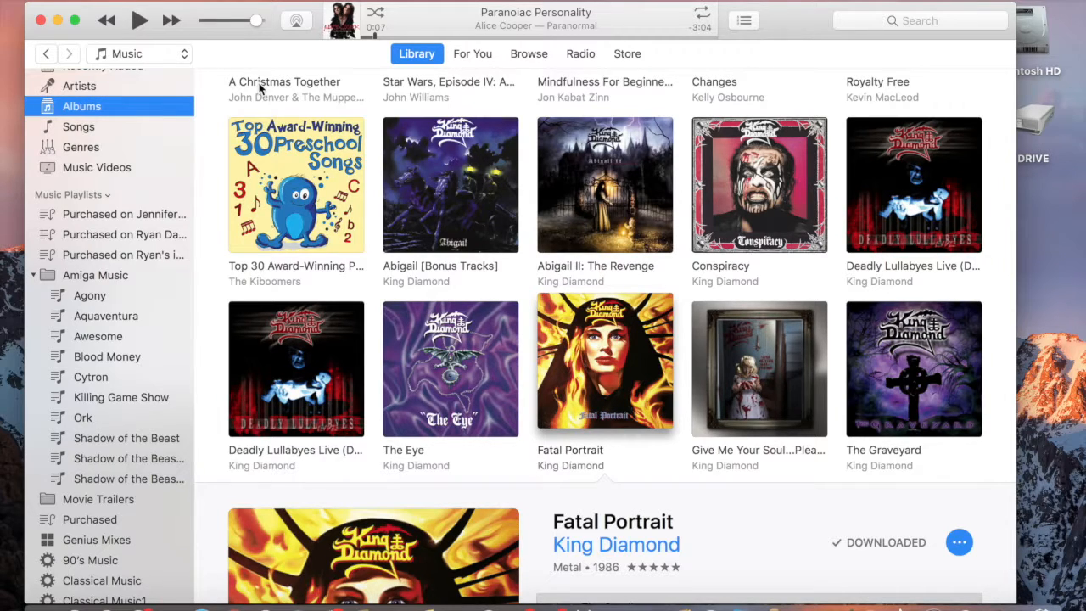
mouse_move(533, 68)
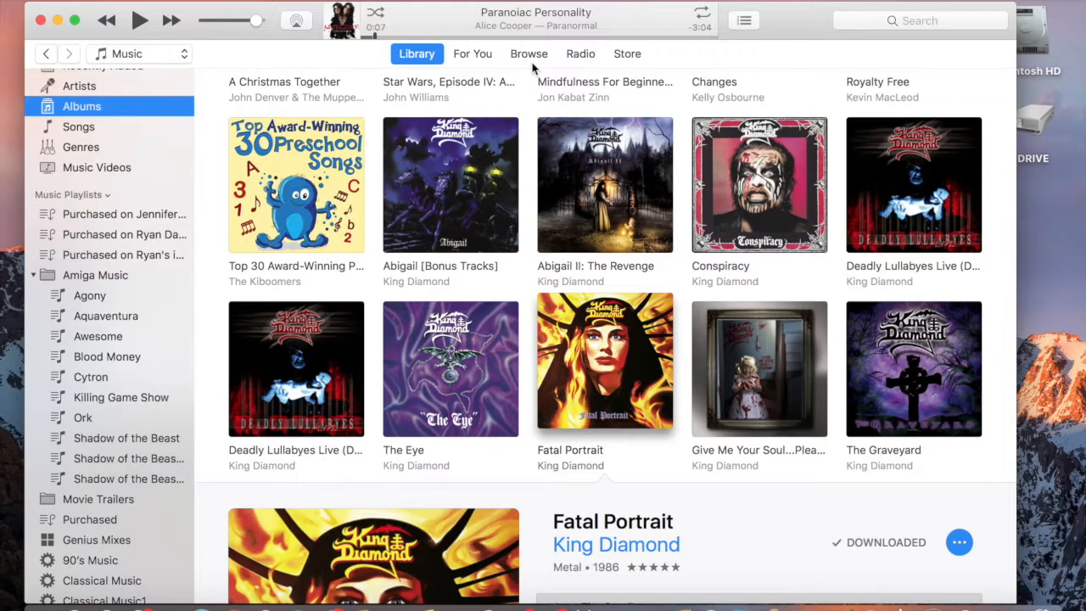
- Switch from the Library to the iTunes Store
left_click(627, 53)
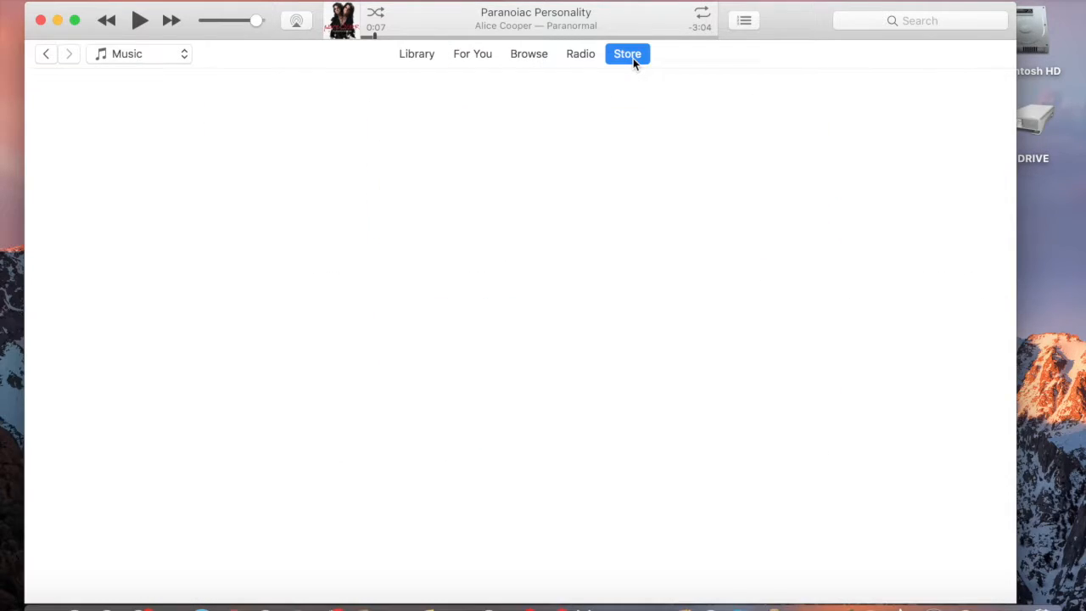
left_click(628, 53)
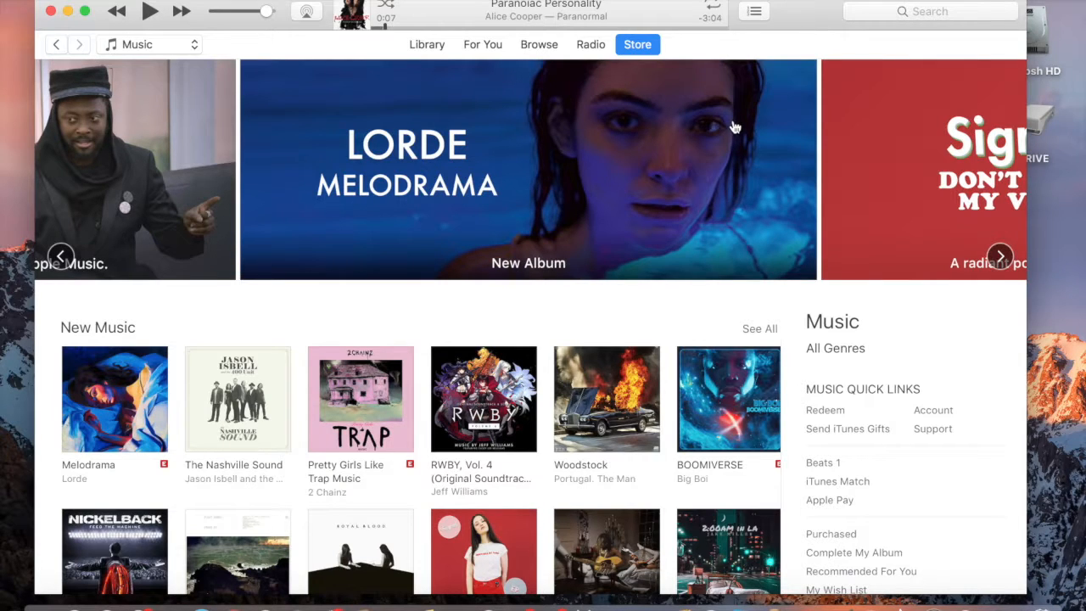
mouse_move(638, 108)
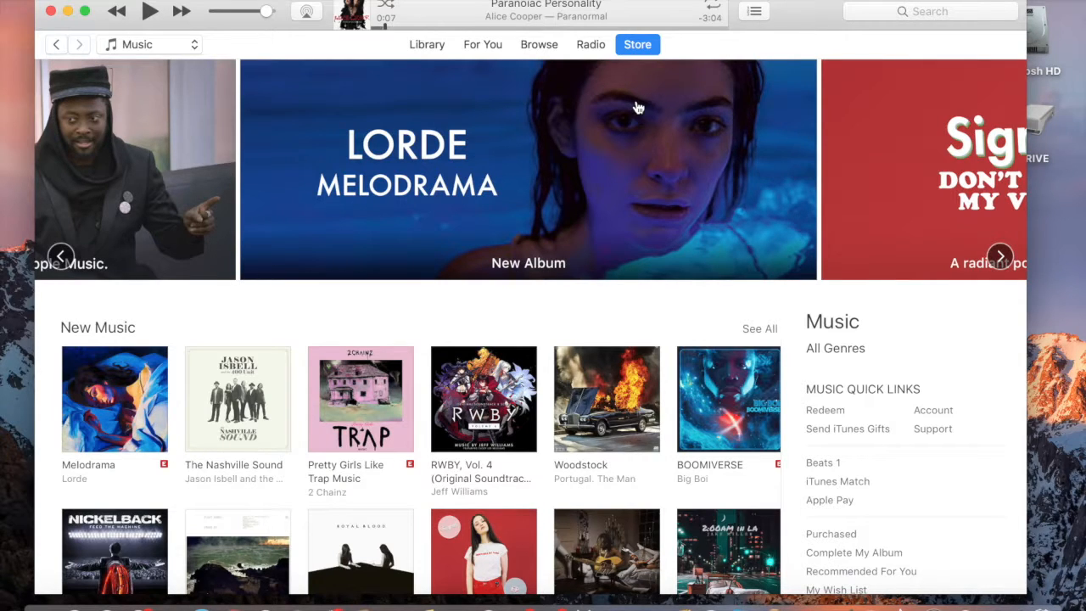
mouse_move(550, 76)
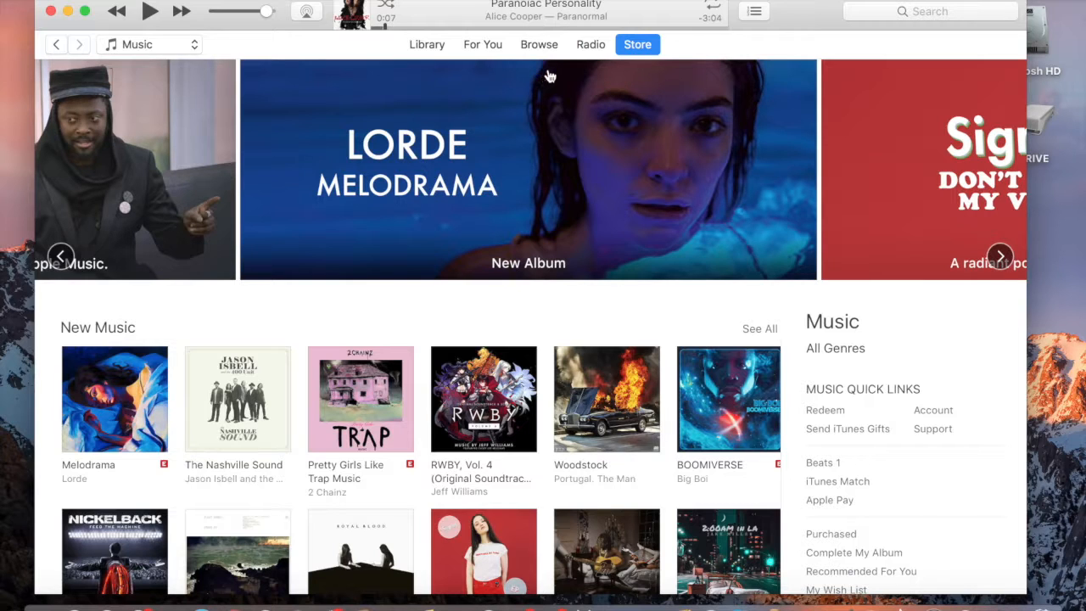
- Search the Store for 'Clive Barker' and browse the song results
left_click(930, 10)
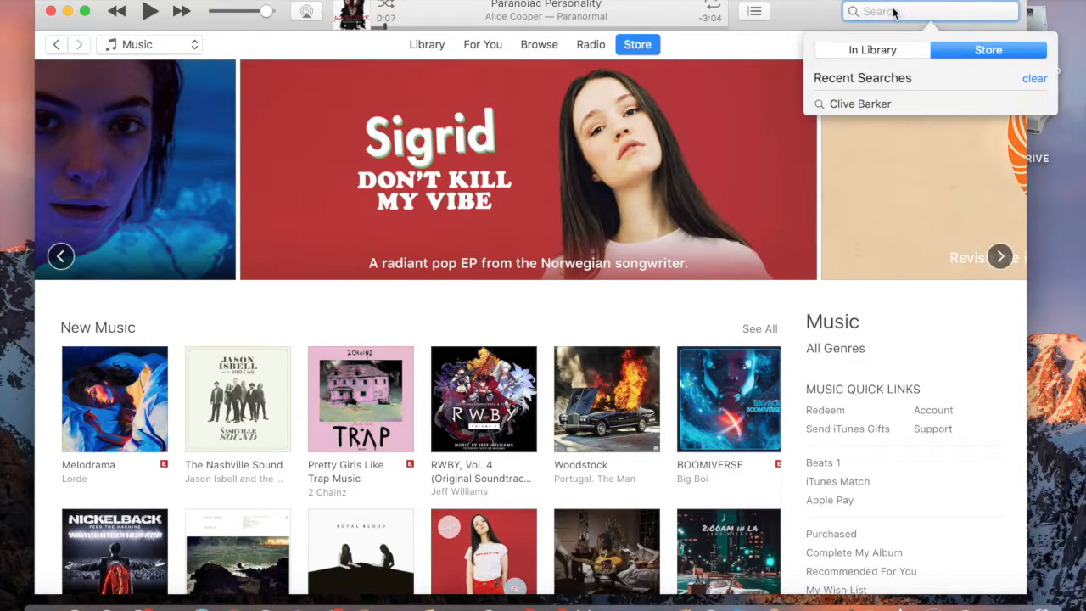
type("Clive Bar")
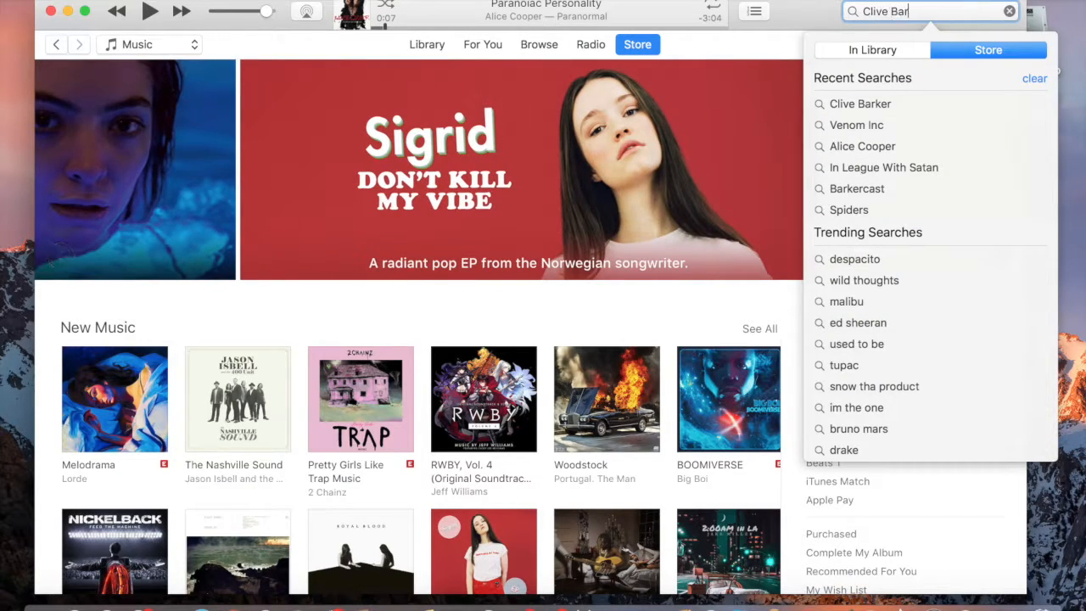
type("ker")
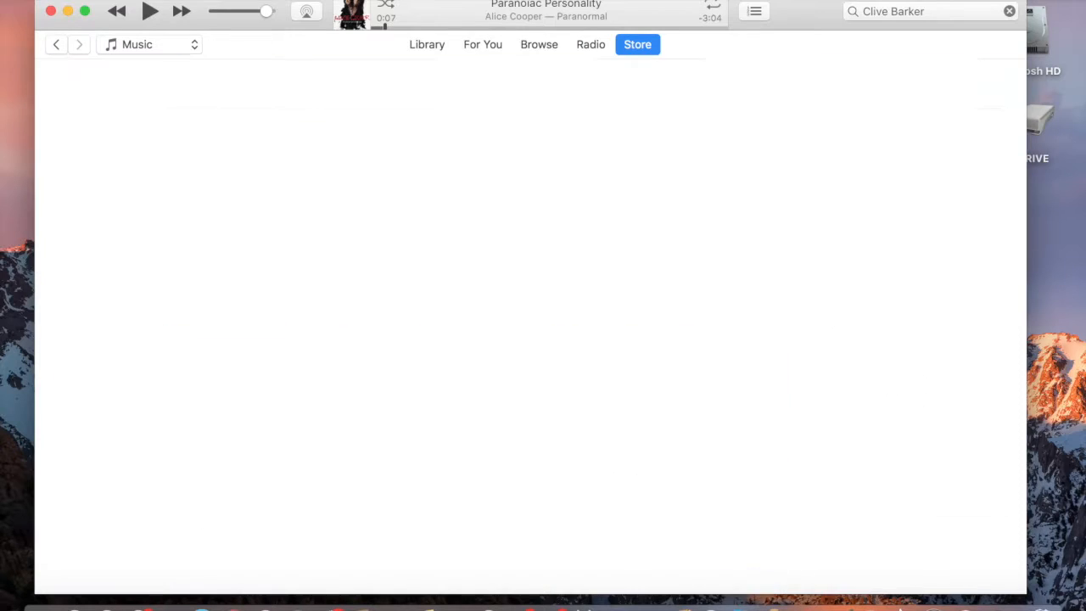
key("enter")
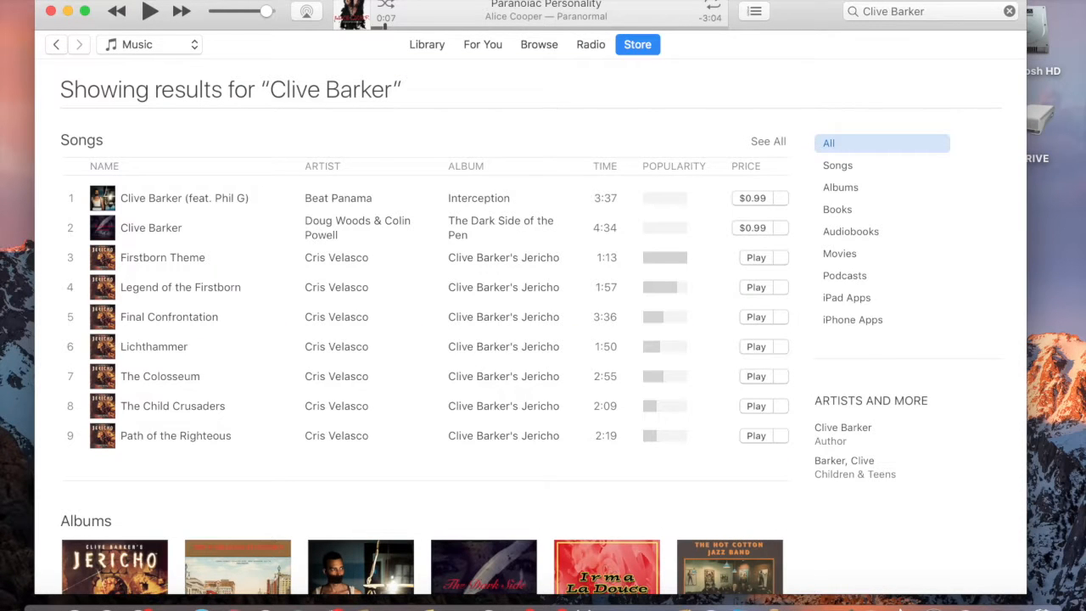
scroll("down", 3)
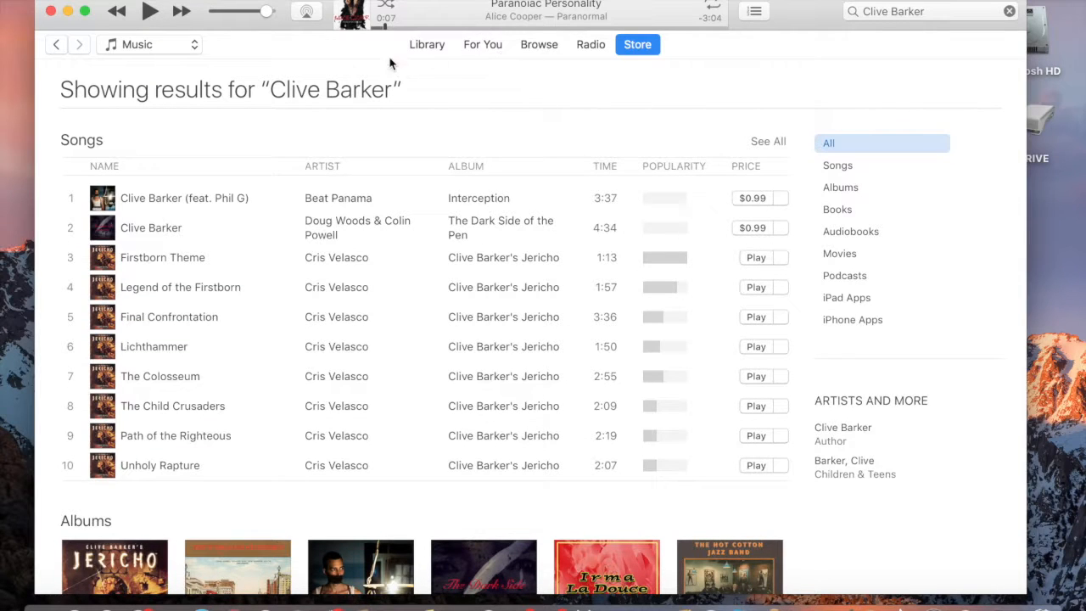
- Switch the media kind to Apps and browse the Clive Barker app results, including BarkerCast
left_click(150, 44)
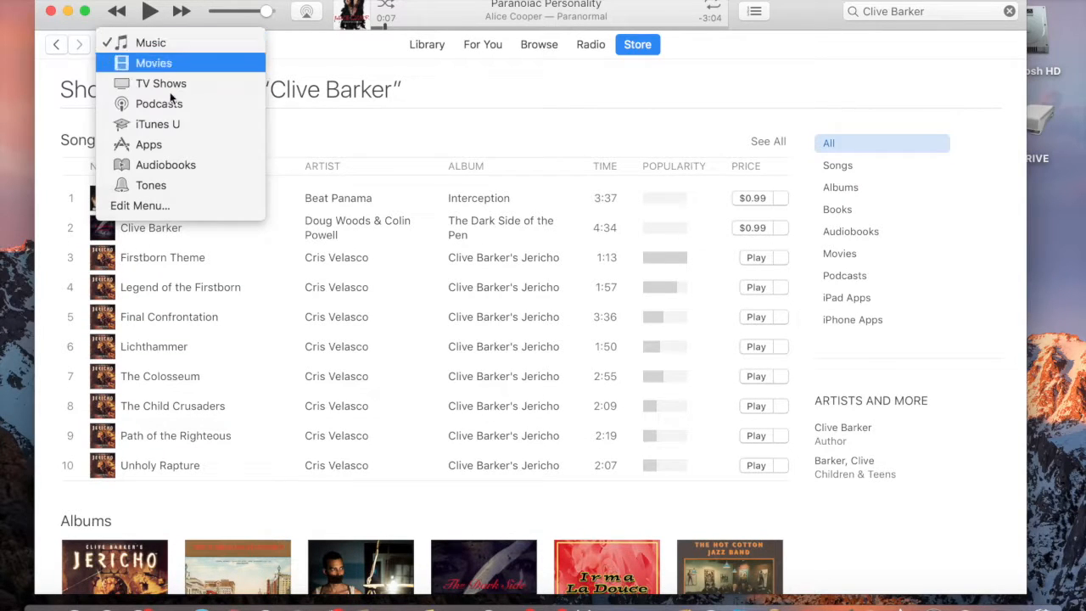
left_click(150, 144)
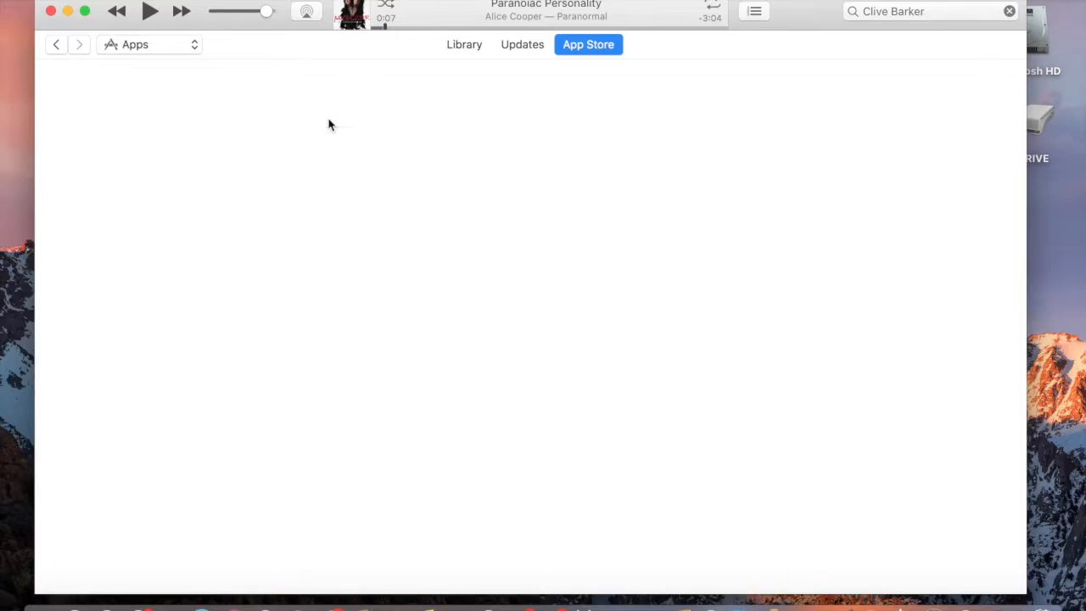
left_click(925, 11)
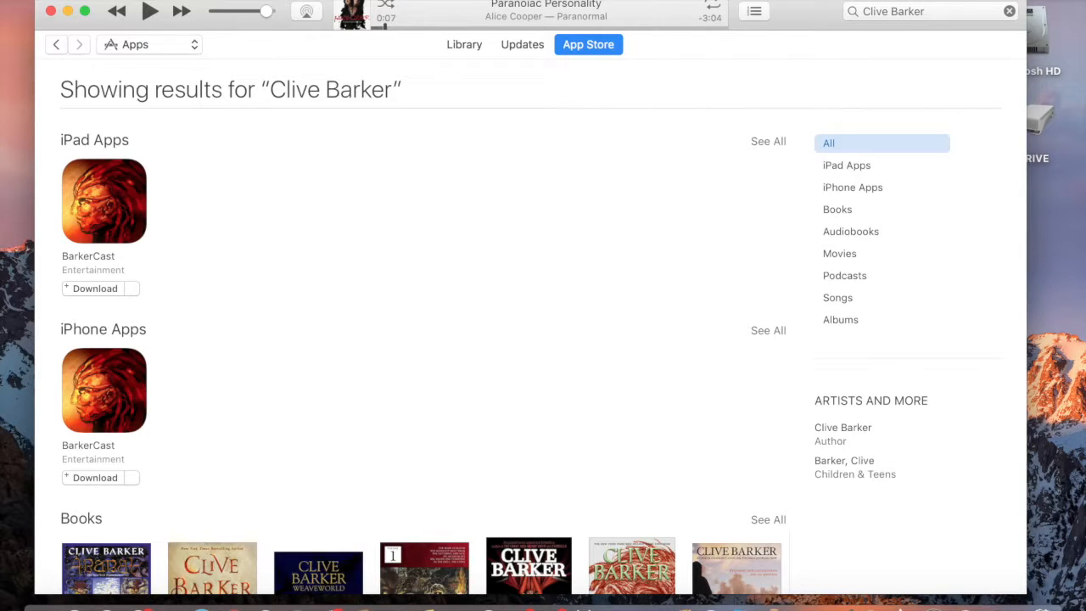
scroll("down", 3)
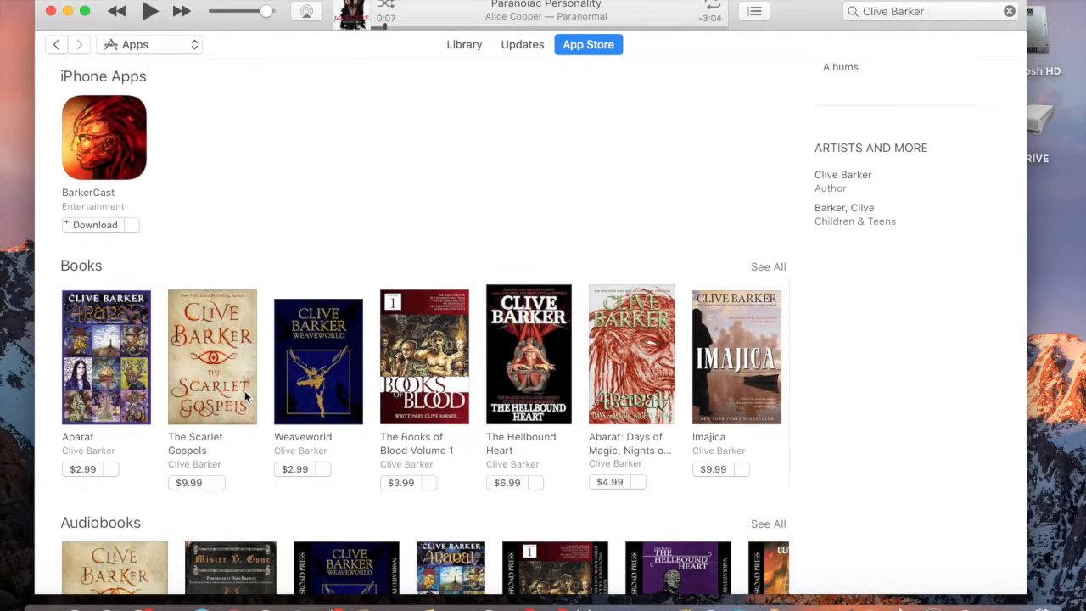
scroll("down", 3)
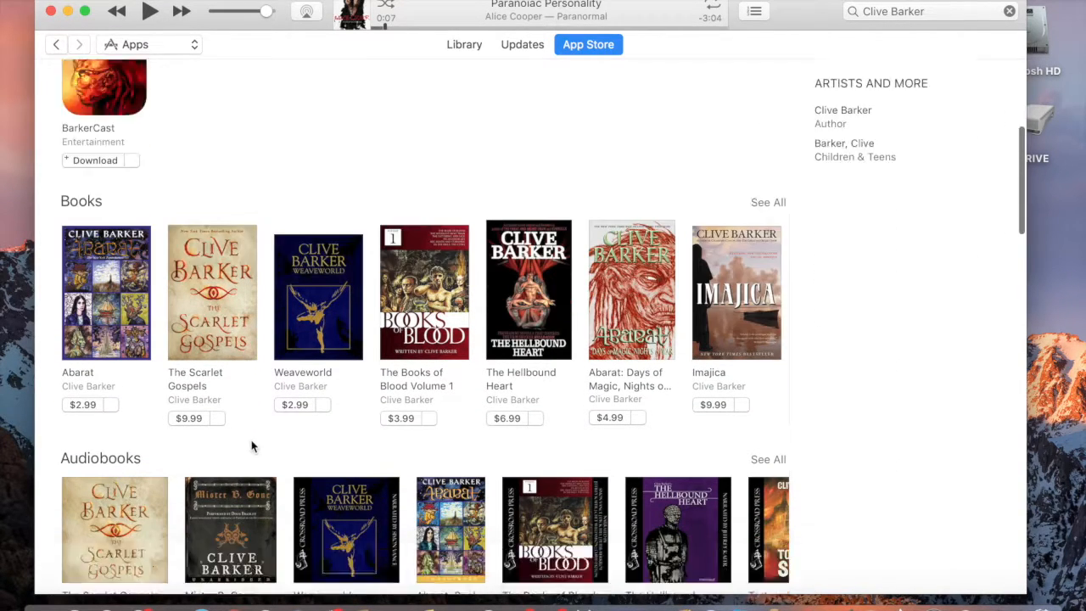
scroll("down", 3)
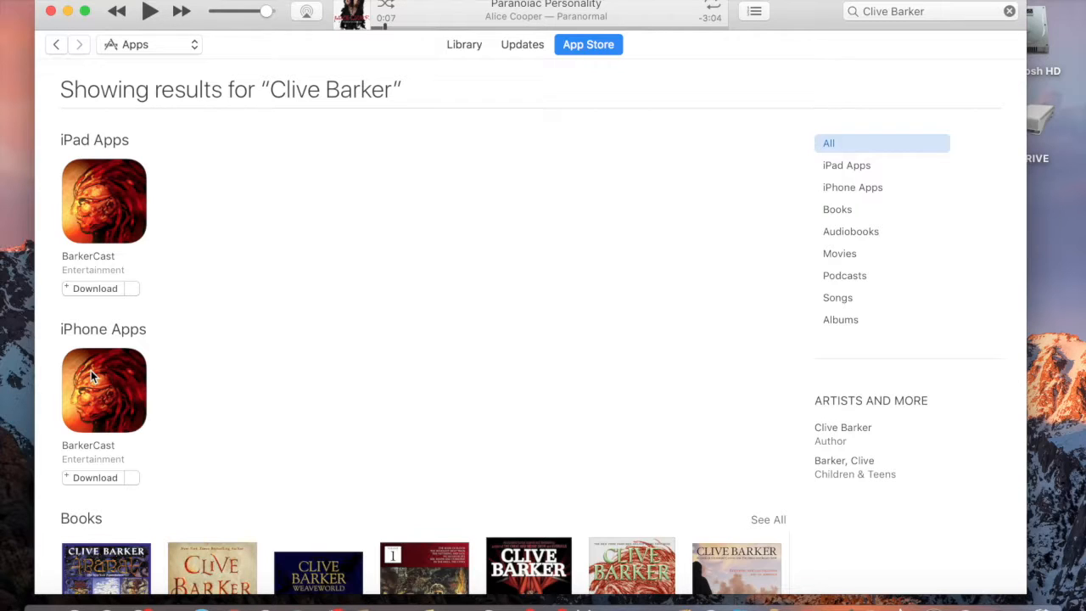
mouse_move(234, 363)
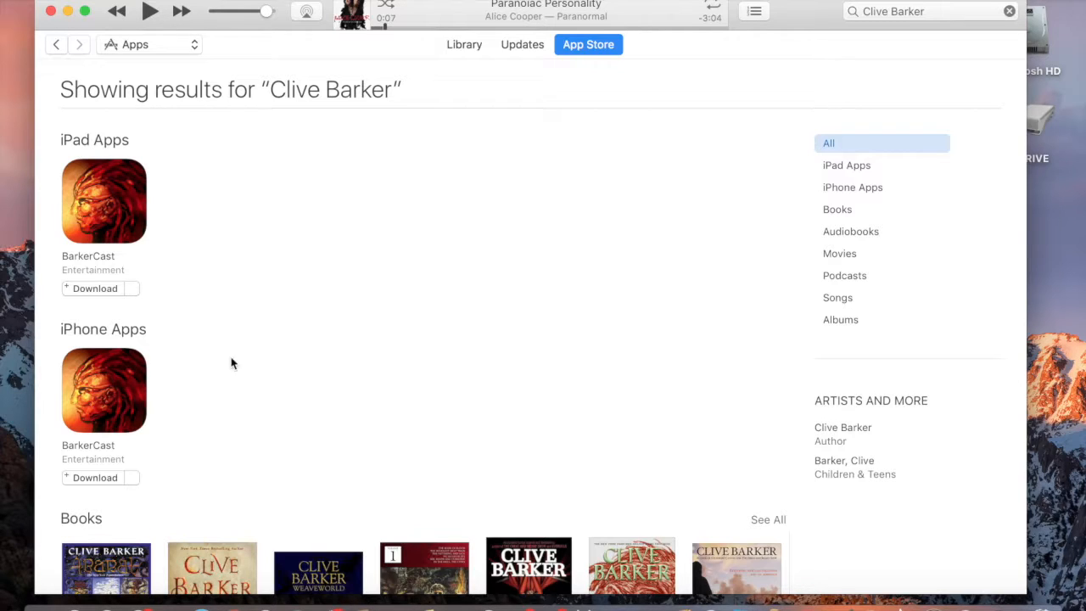
mouse_move(142, 366)
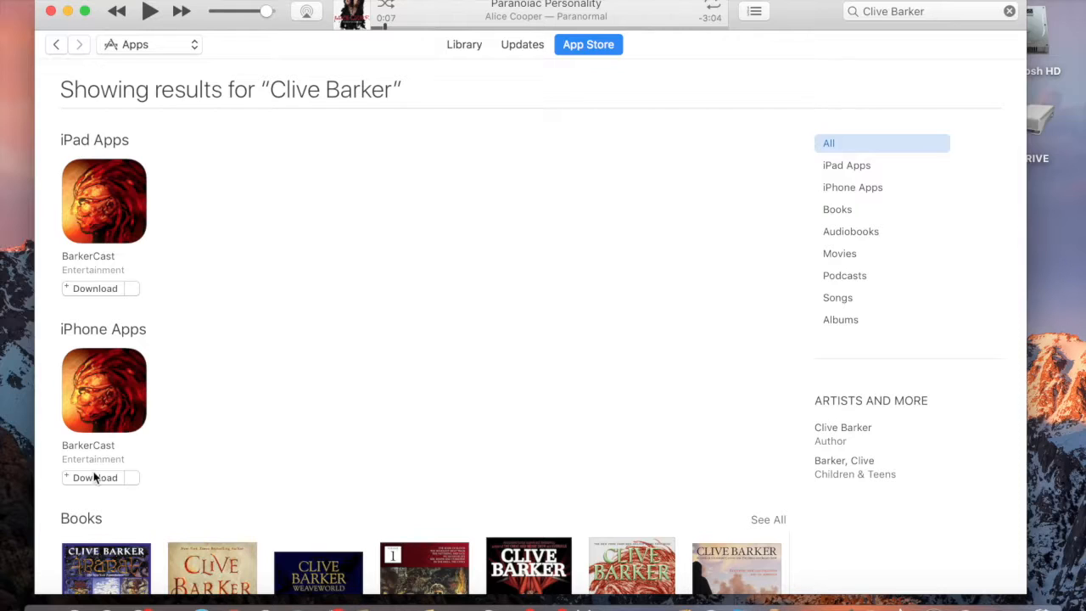
mouse_move(112, 302)
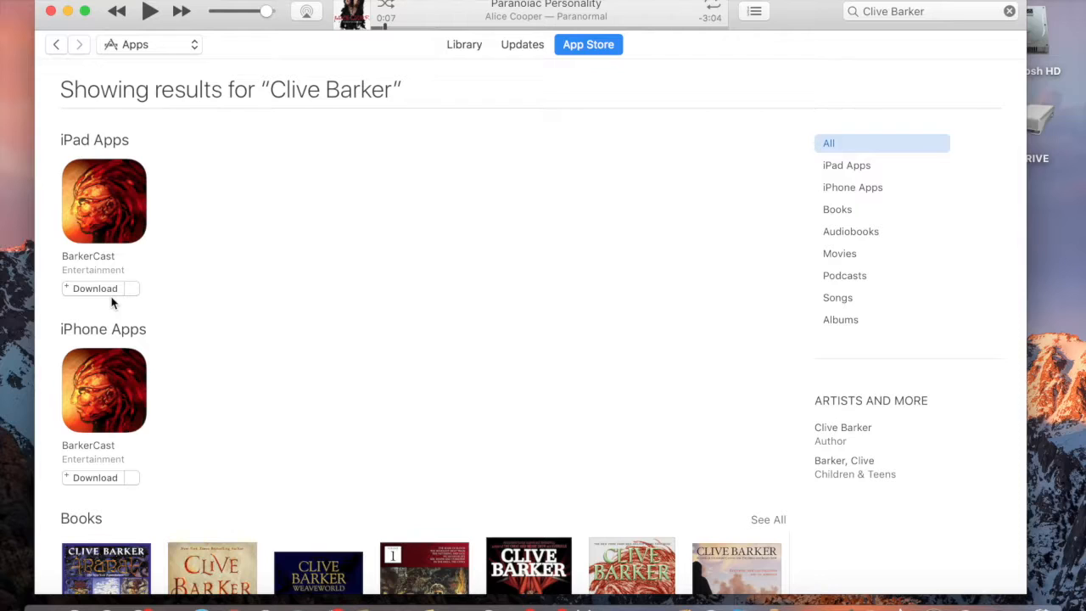
mouse_move(170, 115)
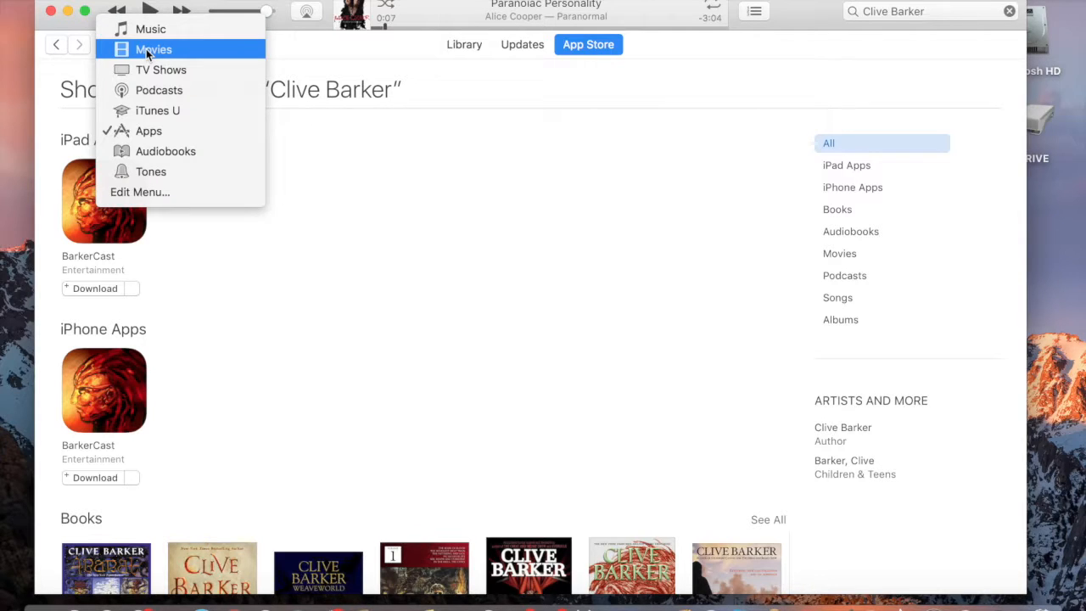
mouse_move(166, 151)
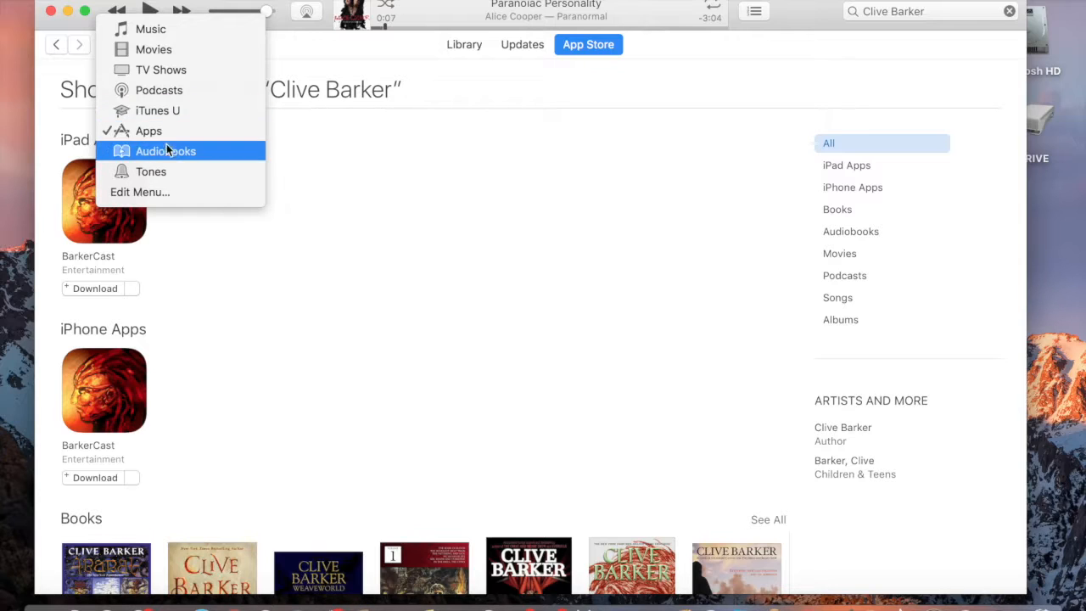
mouse_move(158, 90)
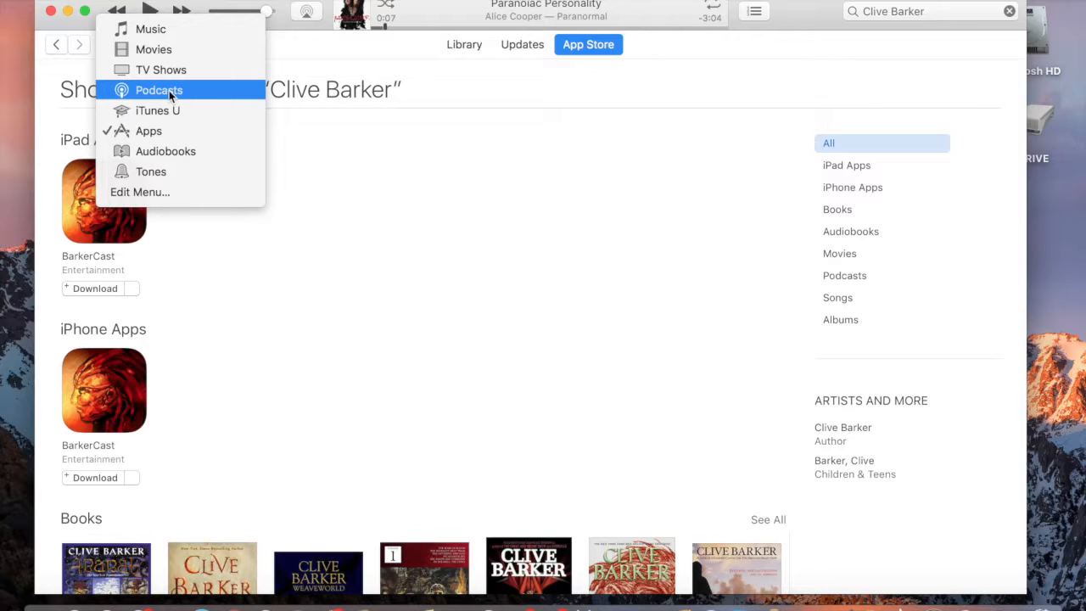
- Switch the media kind to Podcasts and re-run the Clive Barker search to the podcast results
left_click(159, 90)
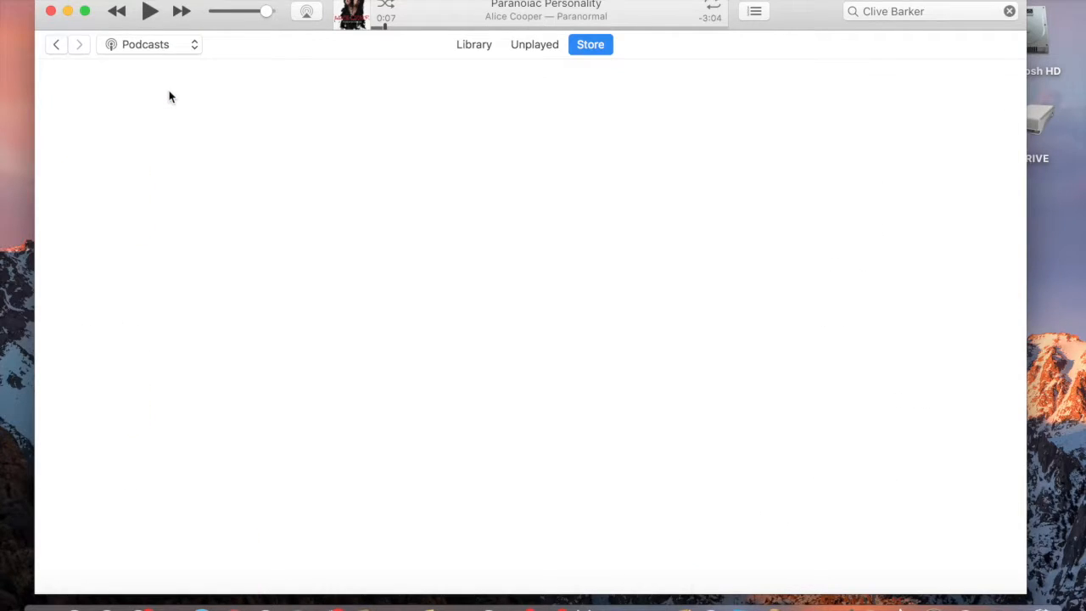
left_click(591, 44)
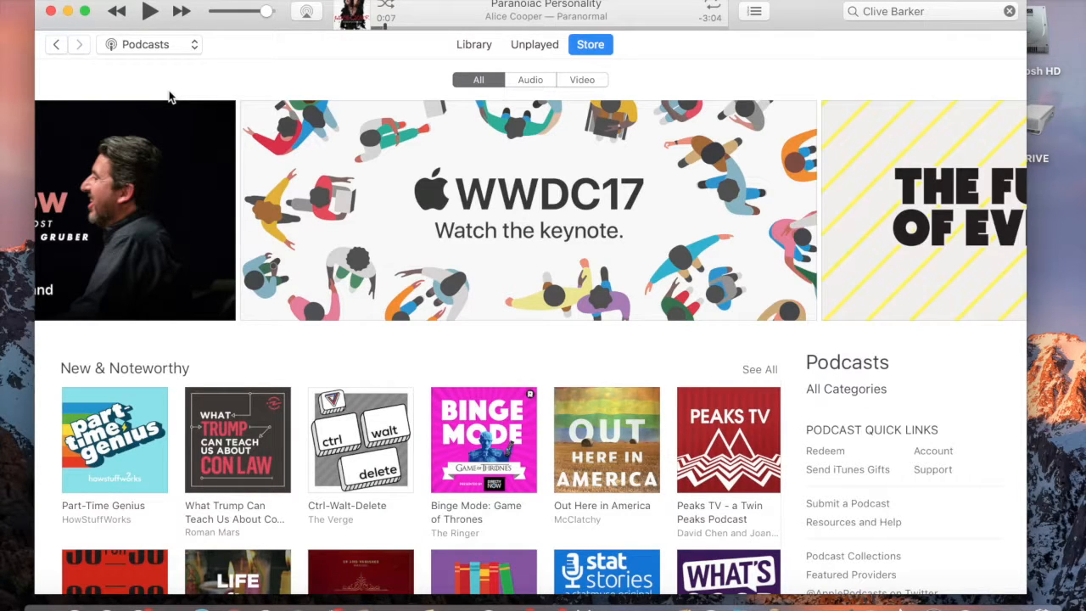
mouse_move(597, 135)
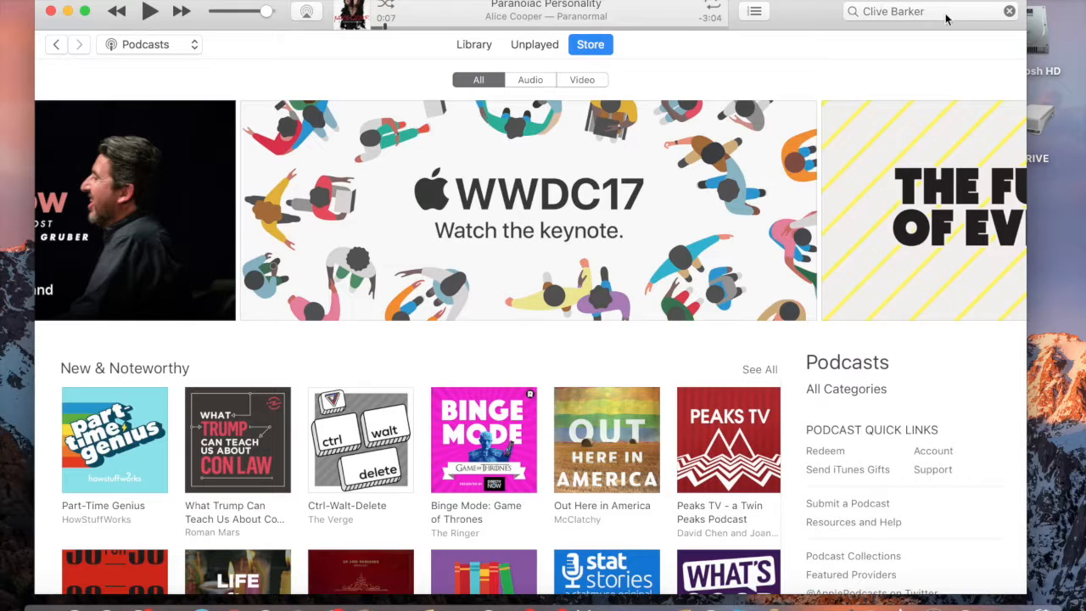
left_click(899, 10)
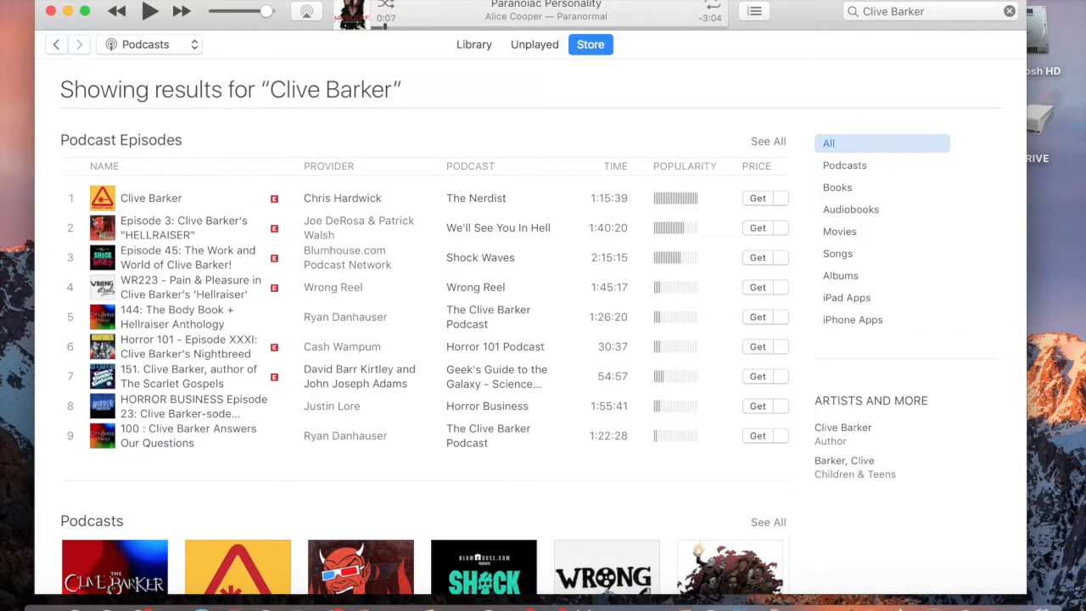
scroll("down", 3)
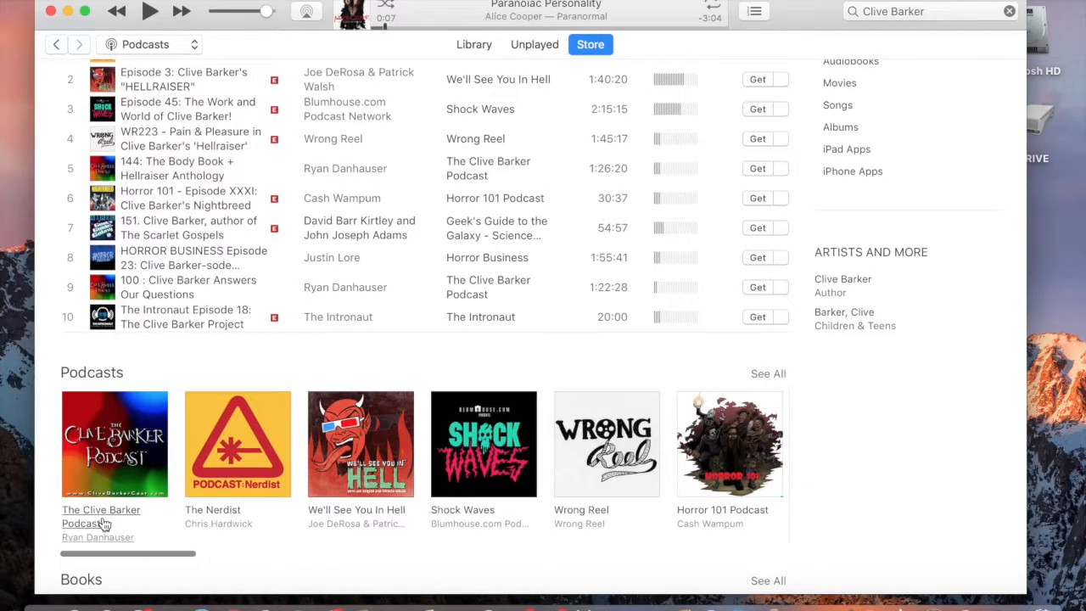
- Go to The Clive Barker Podcast by Ryan Danhauser and browse its 183-episode list
left_click(100, 516)
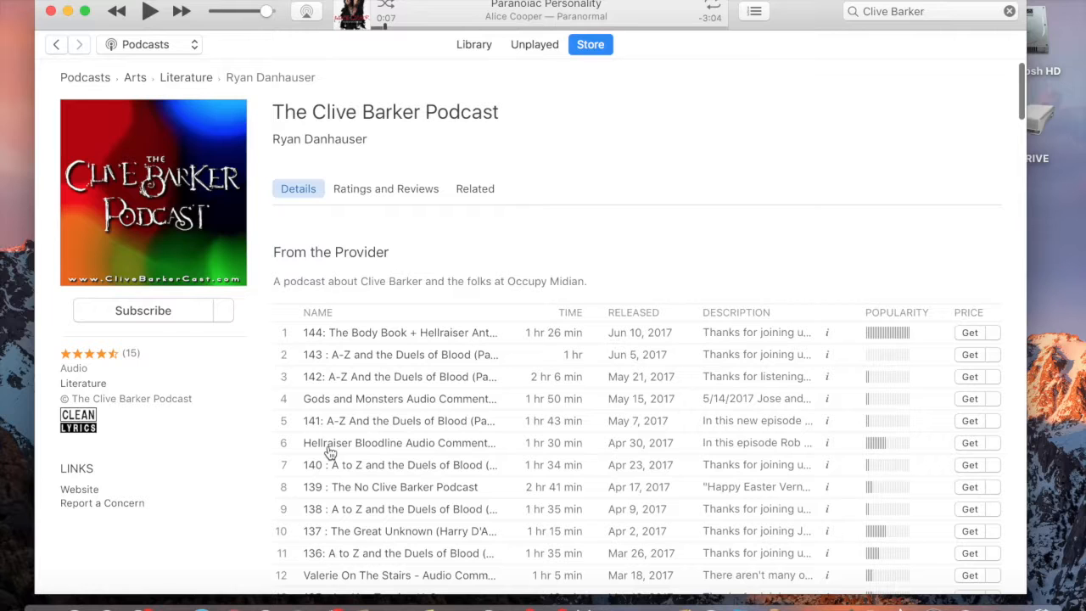
scroll("down", 3)
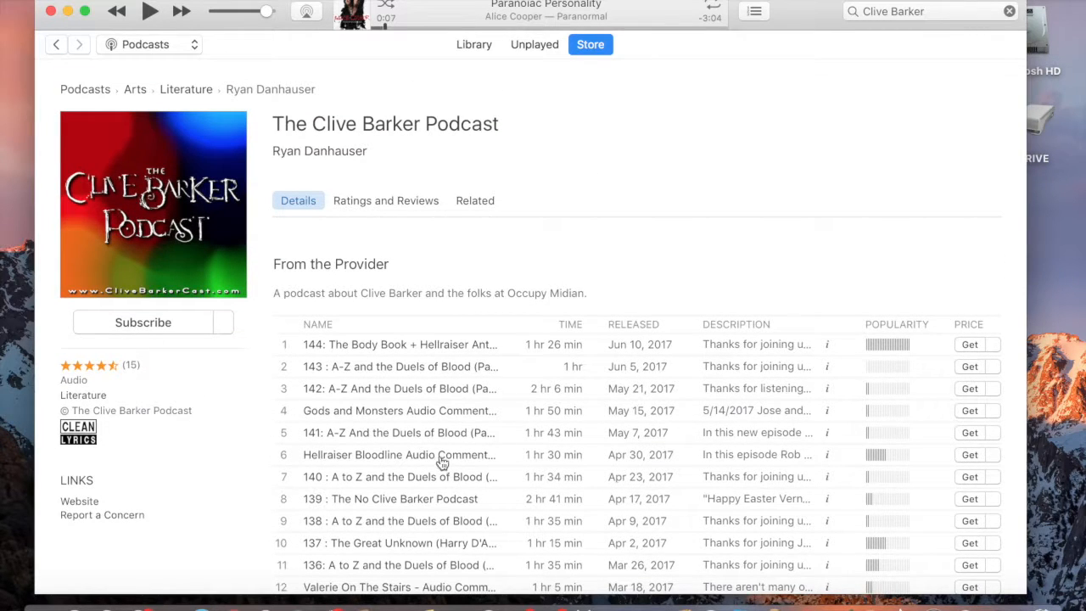
scroll("down", 3)
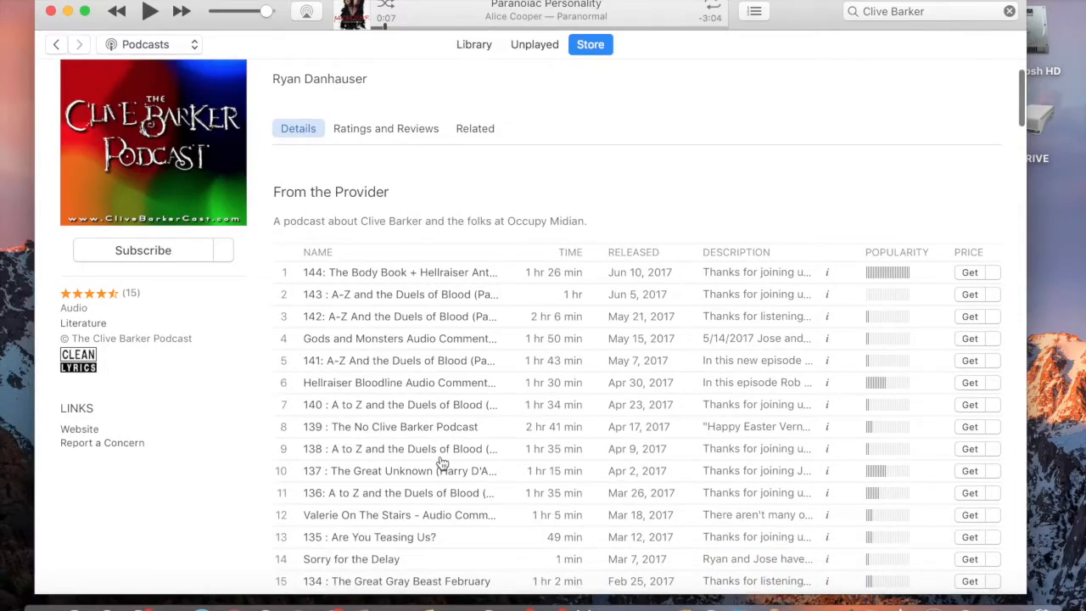
scroll("down", 3)
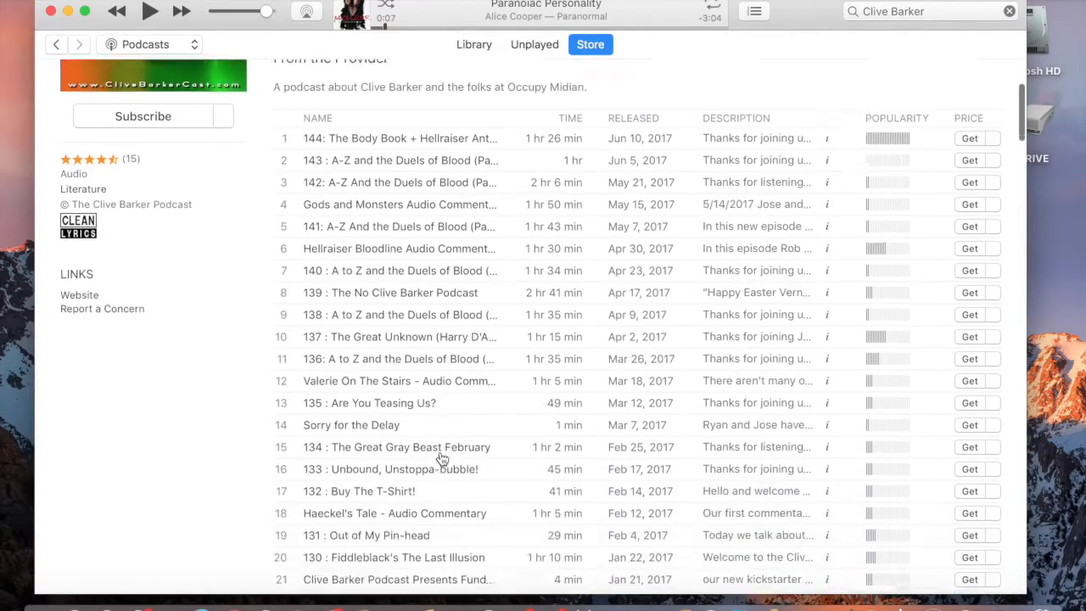
scroll("down", 3)
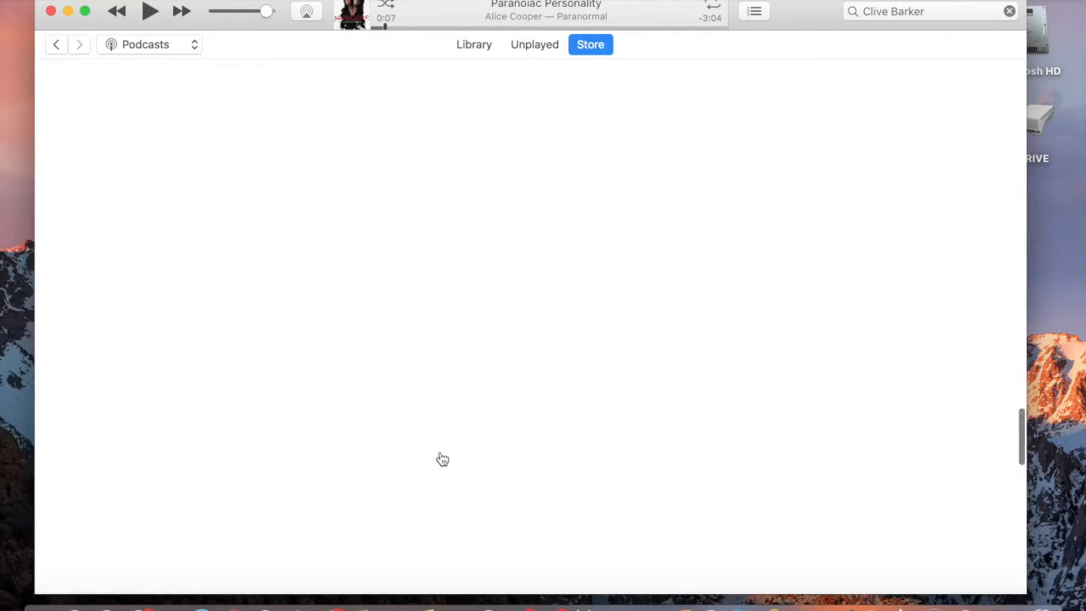
scroll("down", 3)
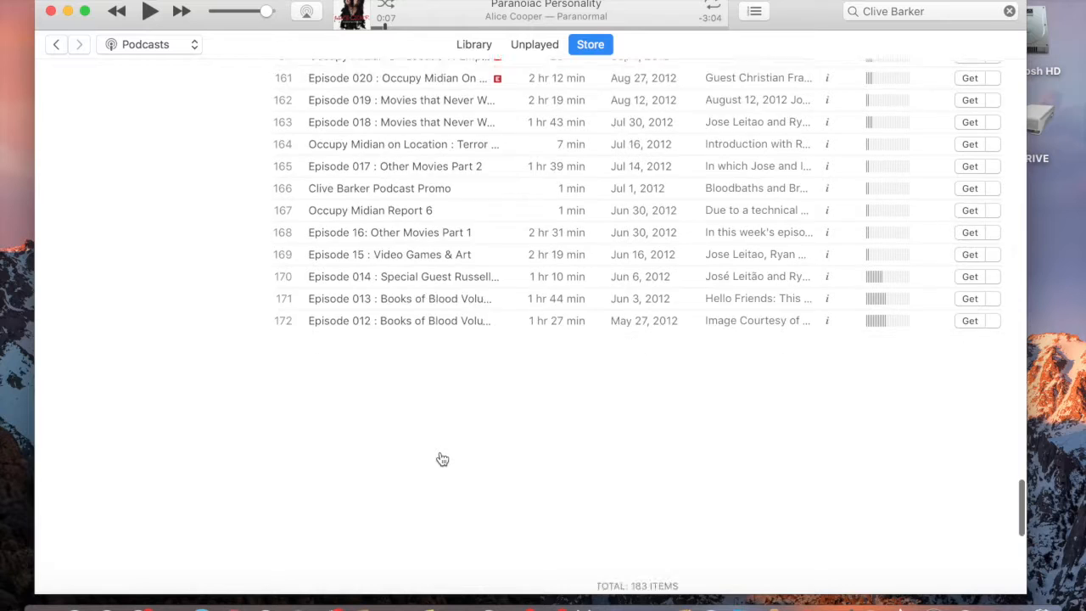
scroll("down", 3)
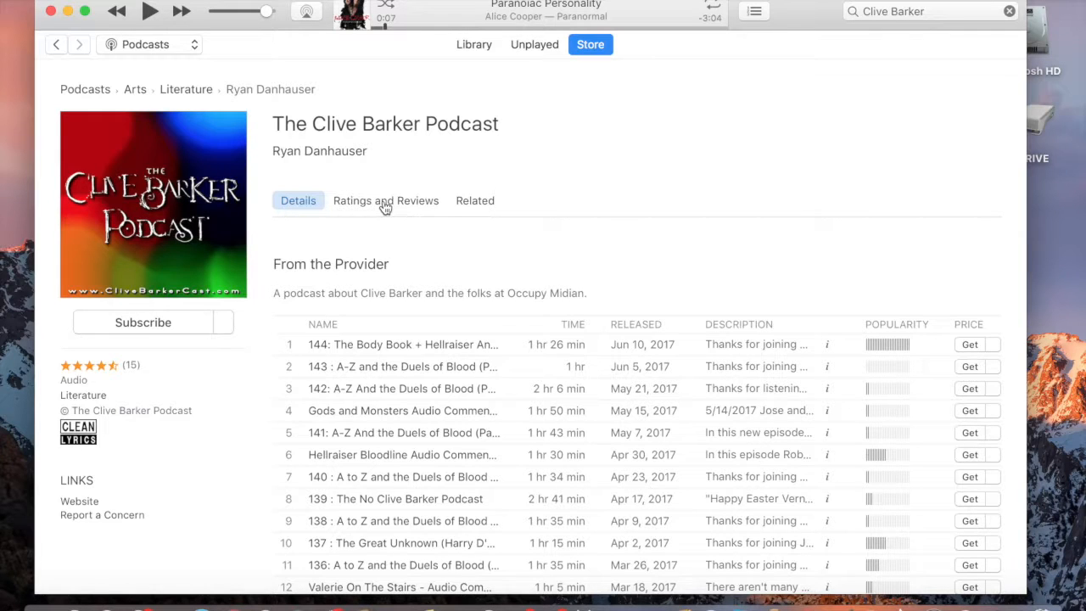
- Show the podcast's Ratings and Reviews with its 15-rating average
left_click(387, 201)
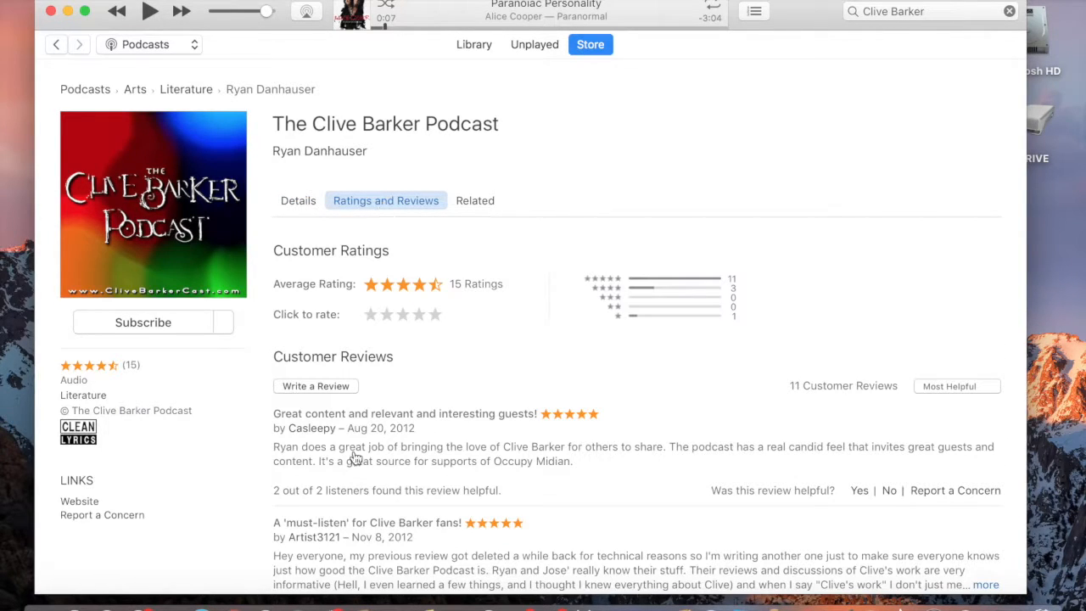
mouse_move(331, 390)
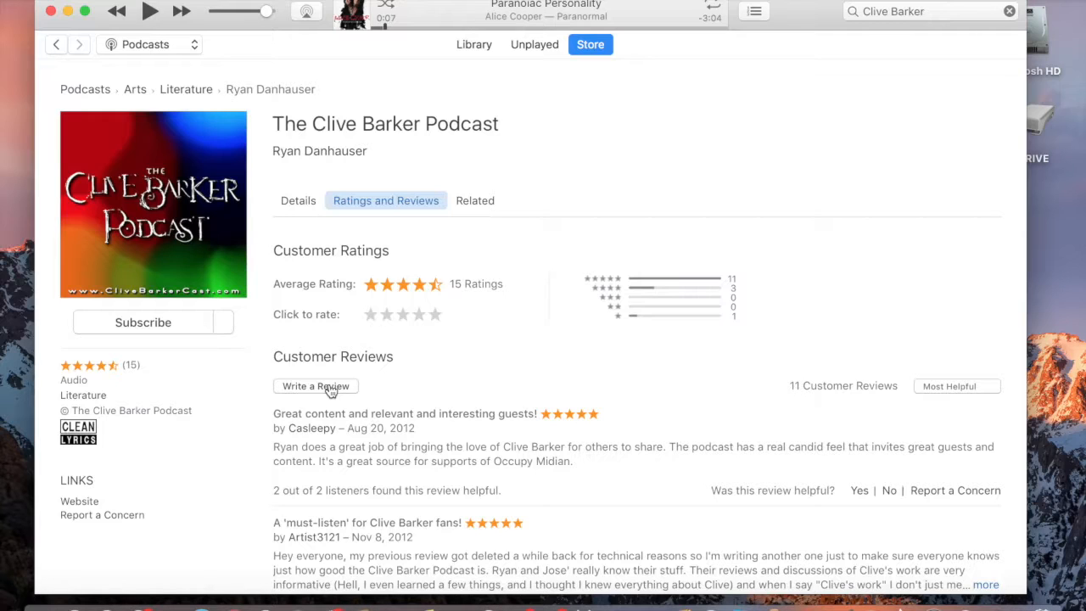
mouse_move(475, 203)
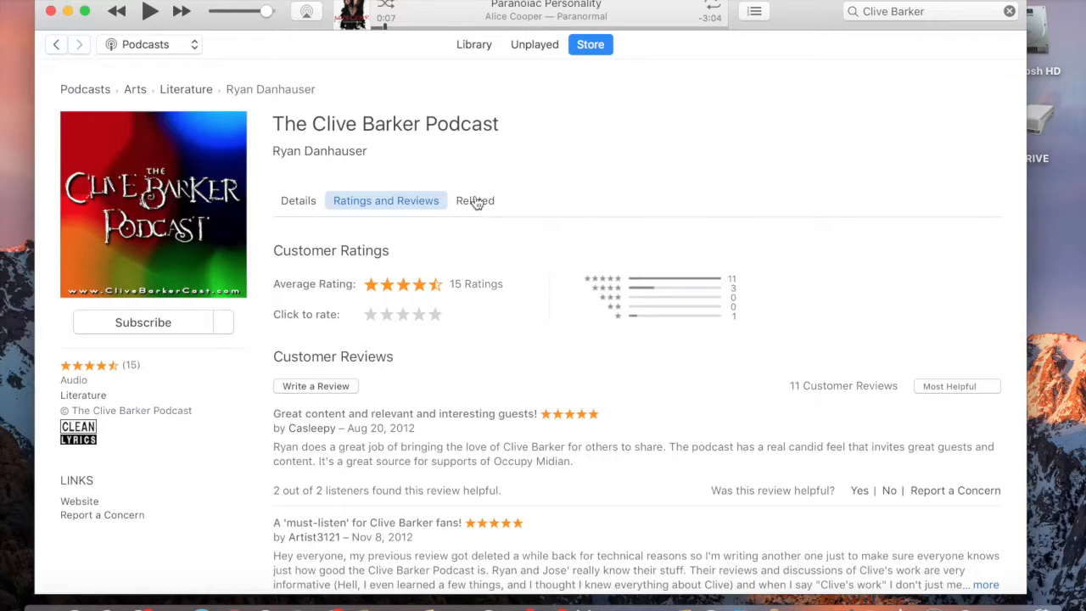
- Show the Related podcasts, such as Hellraiser Podcast and The BloodCast
left_click(475, 201)
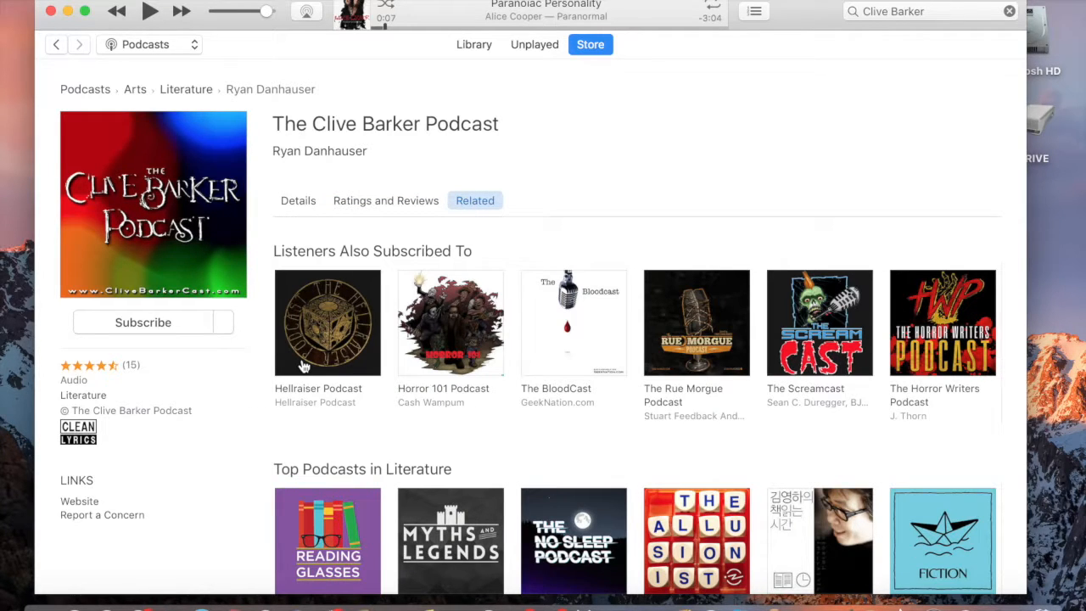
mouse_move(609, 389)
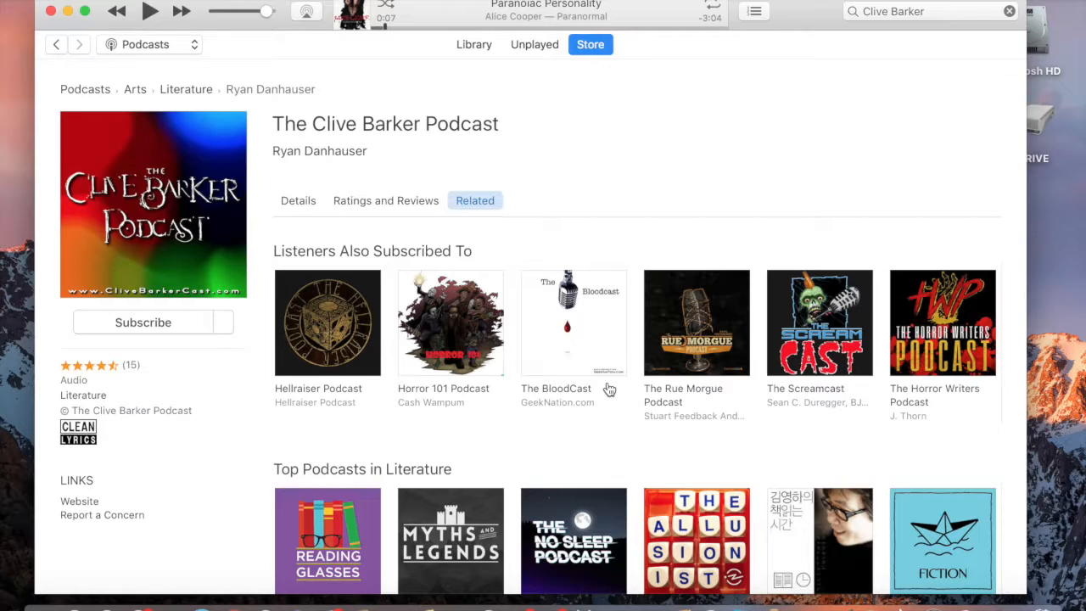
mouse_move(814, 360)
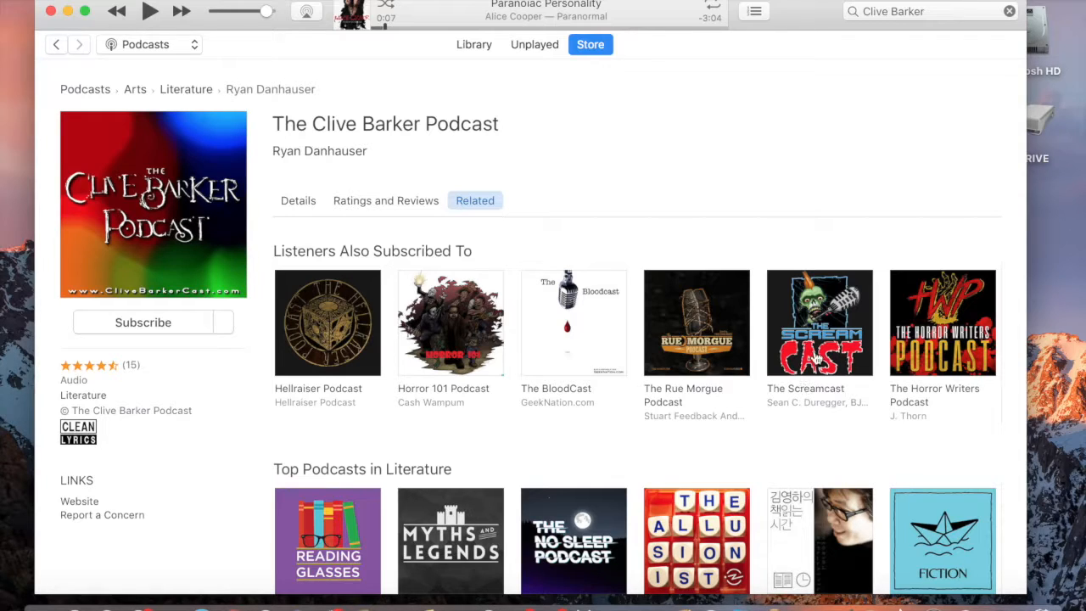
mouse_move(495, 241)
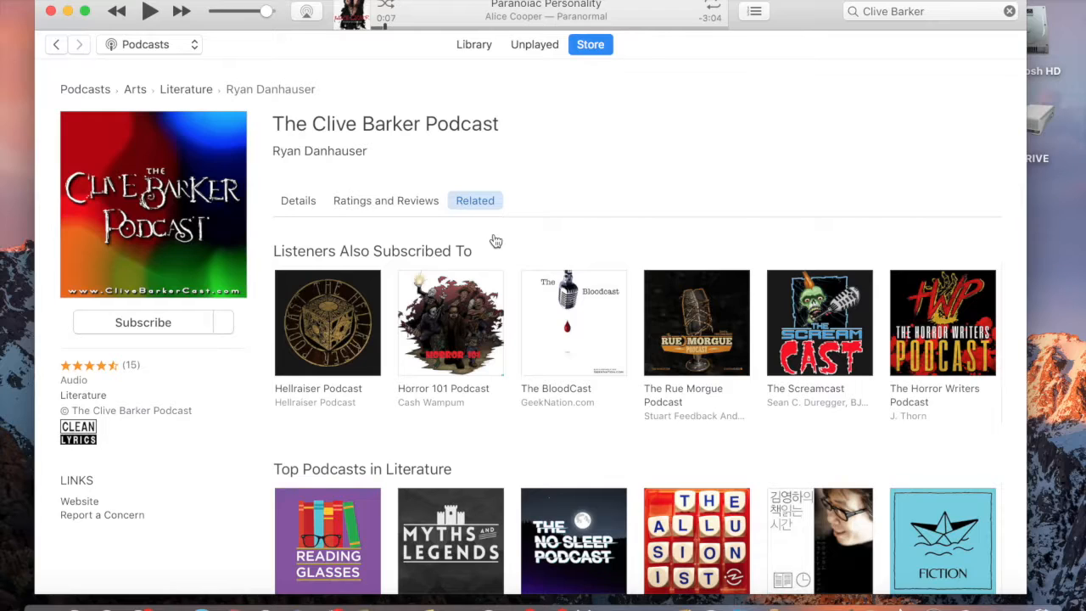
mouse_move(307, 153)
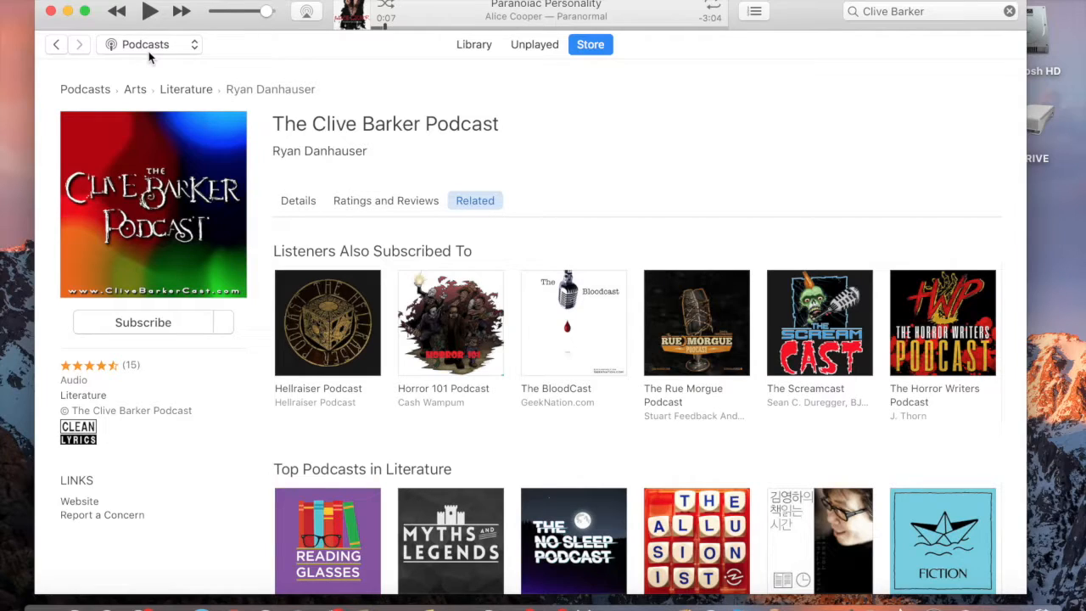
mouse_move(197, 26)
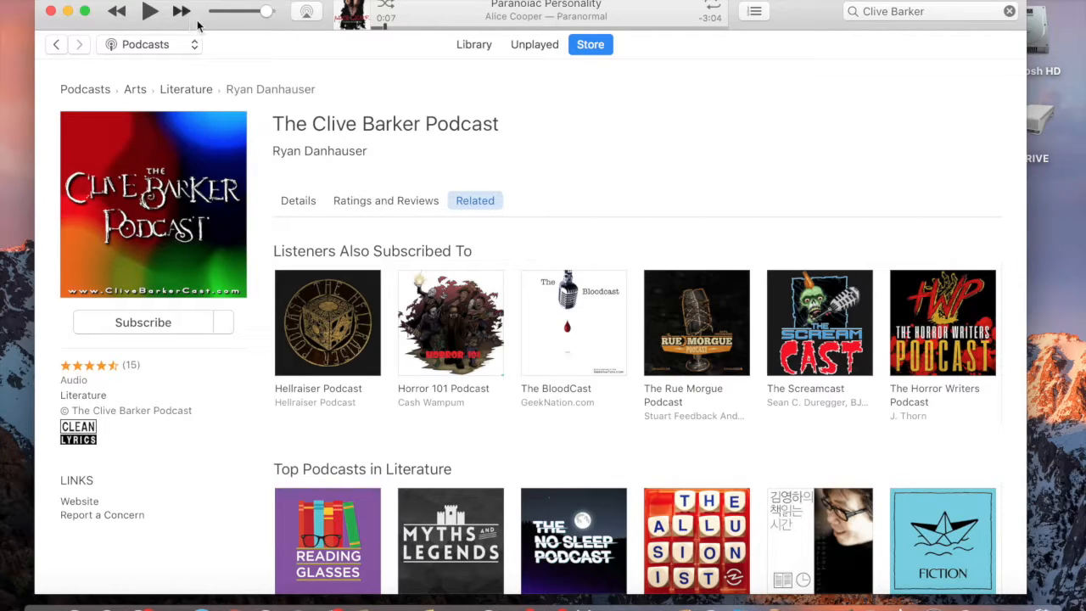